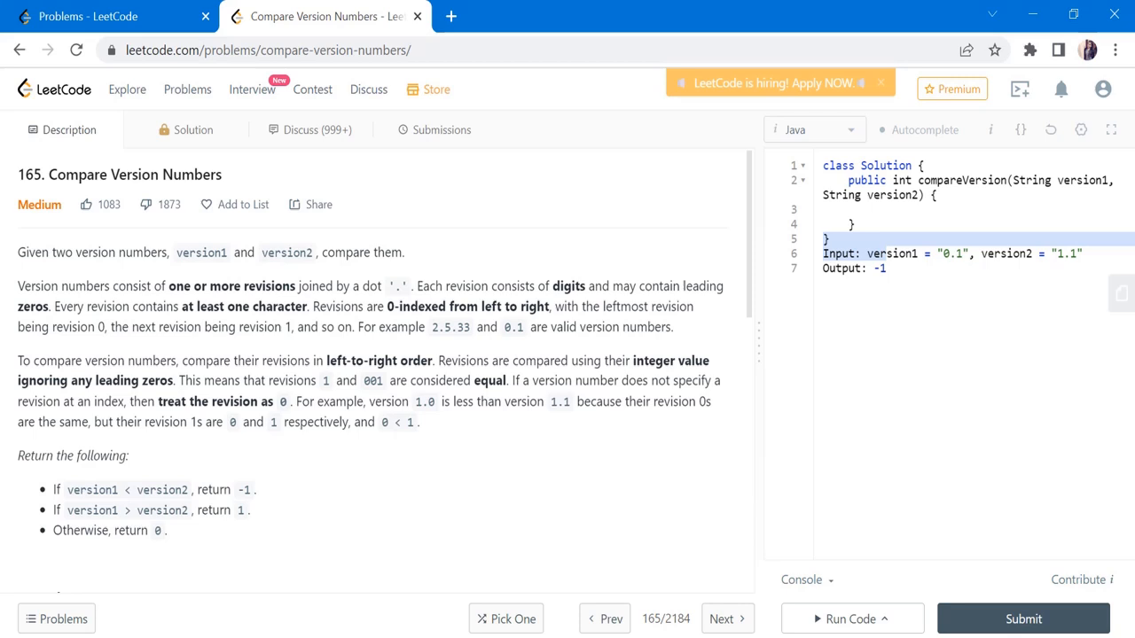
- Clear the stray 'Input: version1 = "0.1"...' and 'Output: -1' lines below the class
scroll(down, 3)
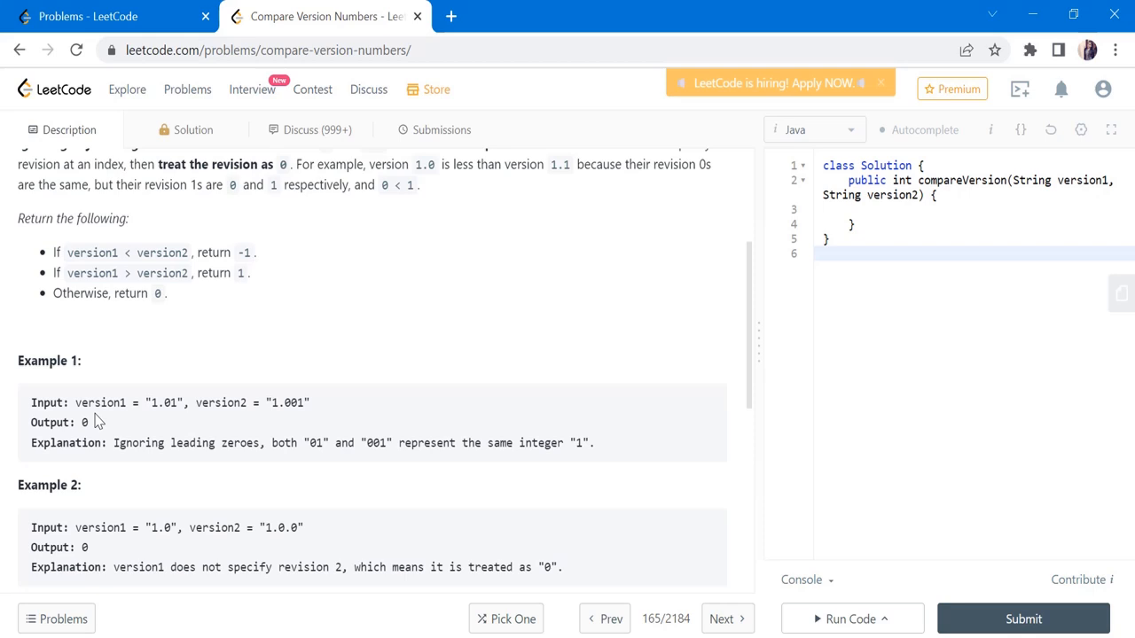
double_click(99, 403)
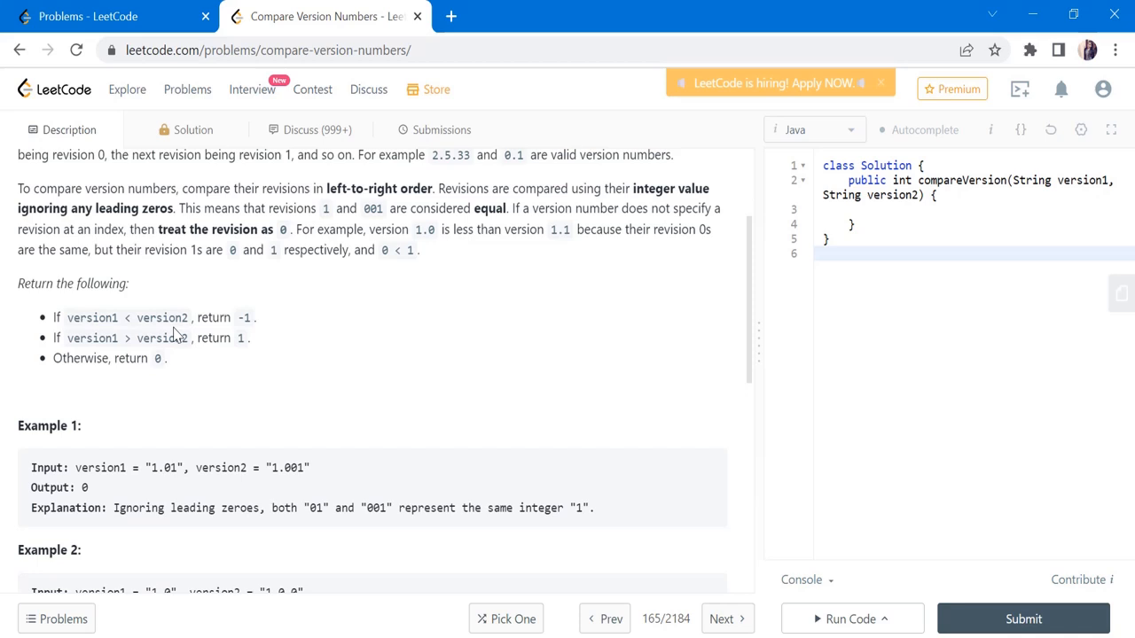
mouse_move(96, 353)
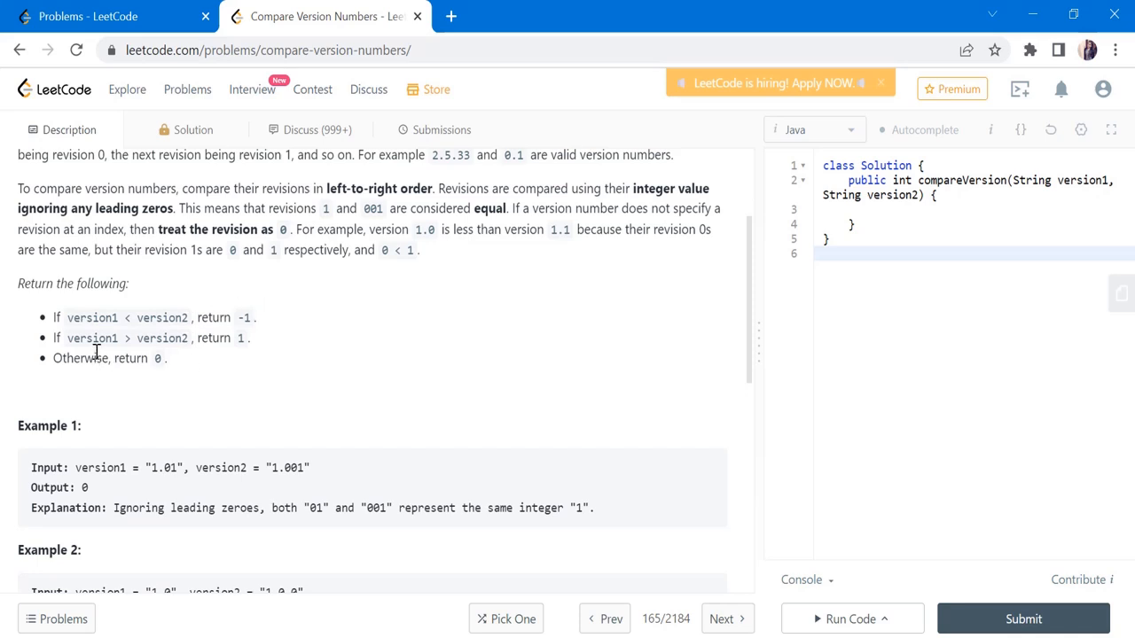
mouse_move(220, 340)
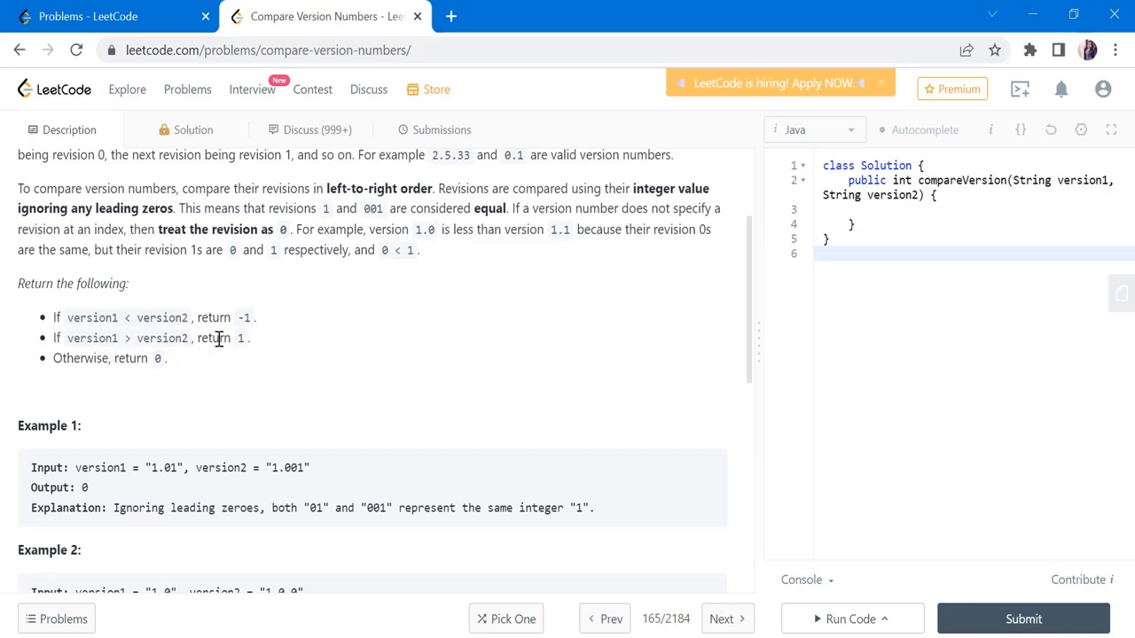
mouse_move(177, 397)
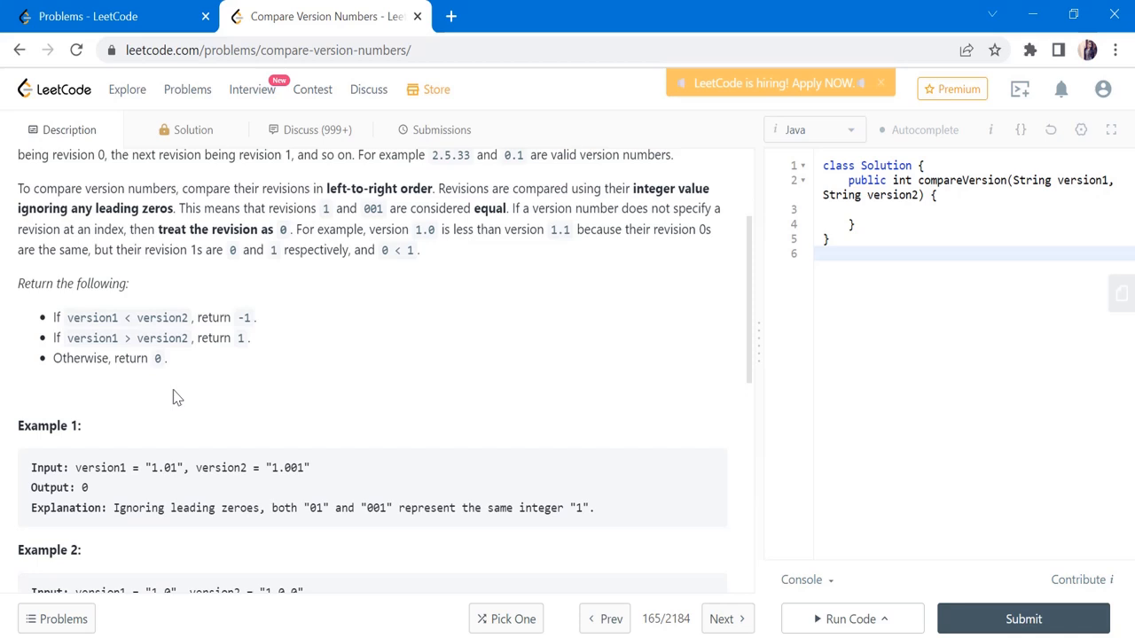
mouse_move(89, 362)
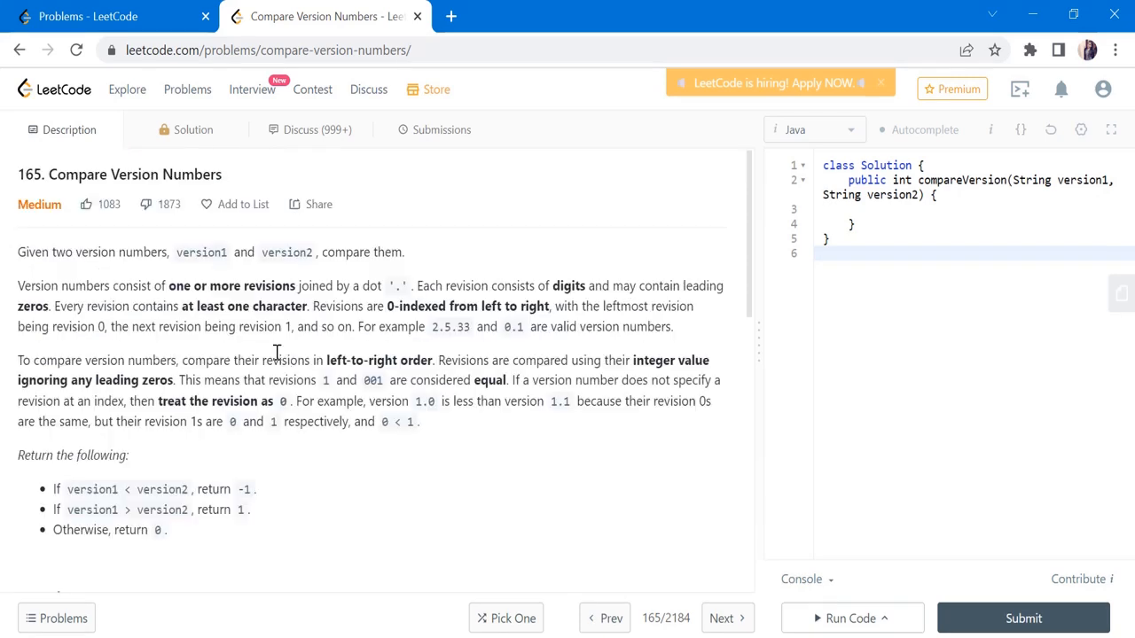
mouse_move(358, 424)
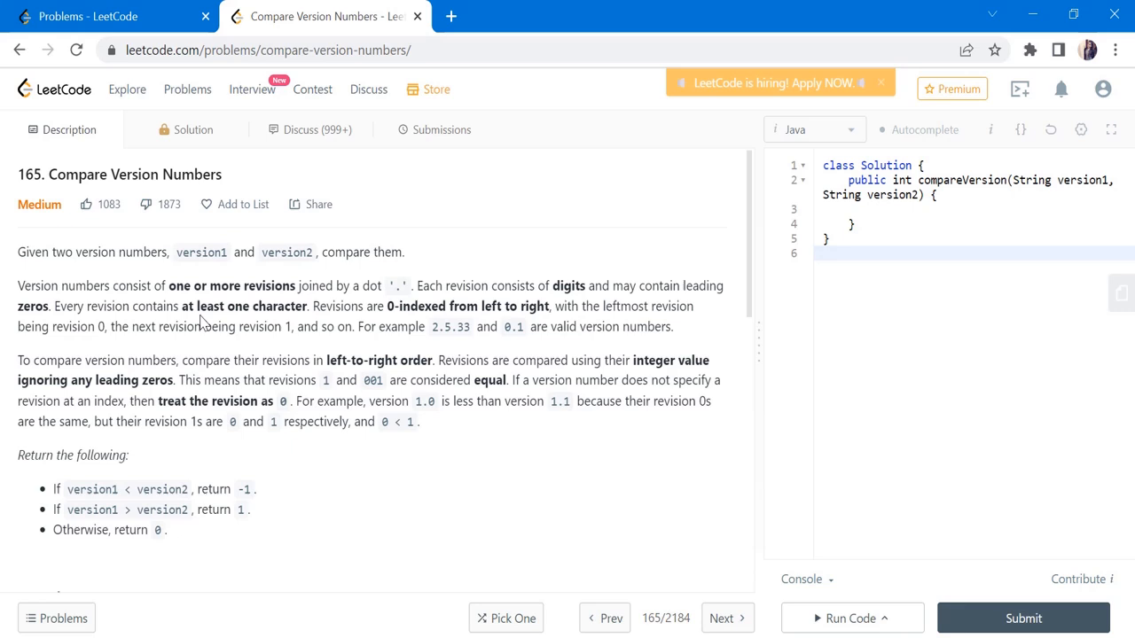
mouse_move(270, 298)
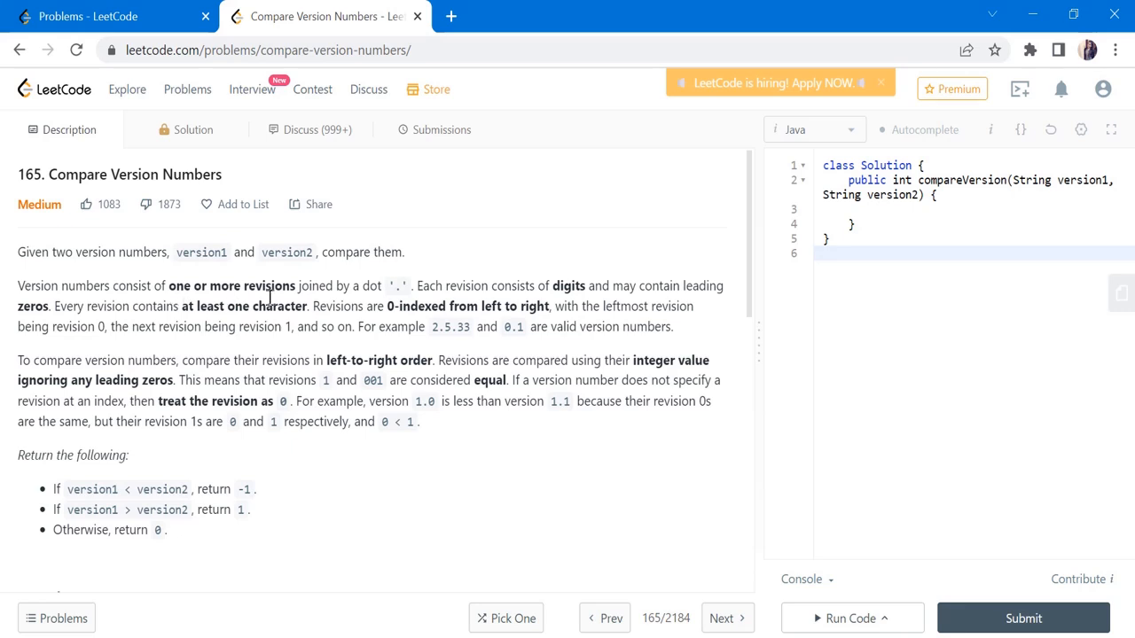
mouse_move(389, 310)
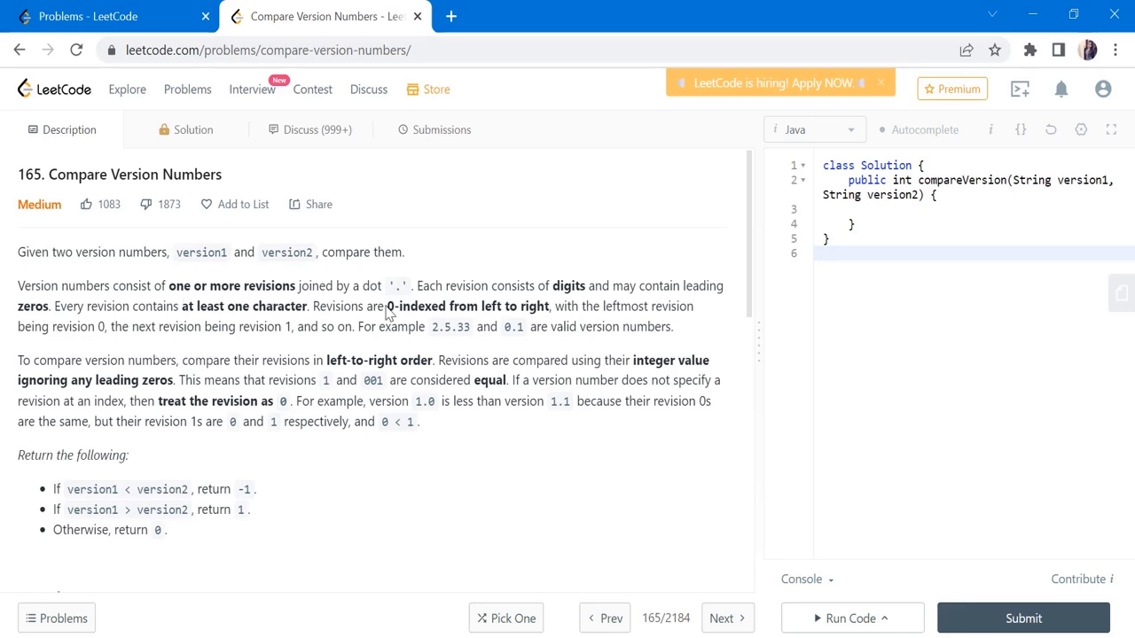
scroll(down, 3)
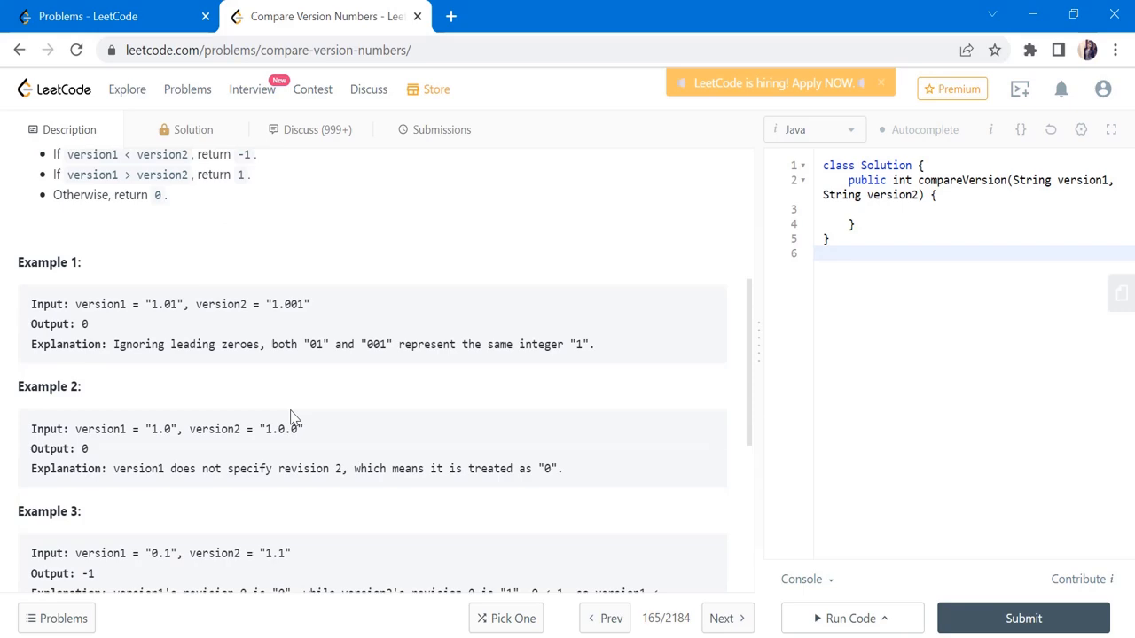
double_click(282, 429)
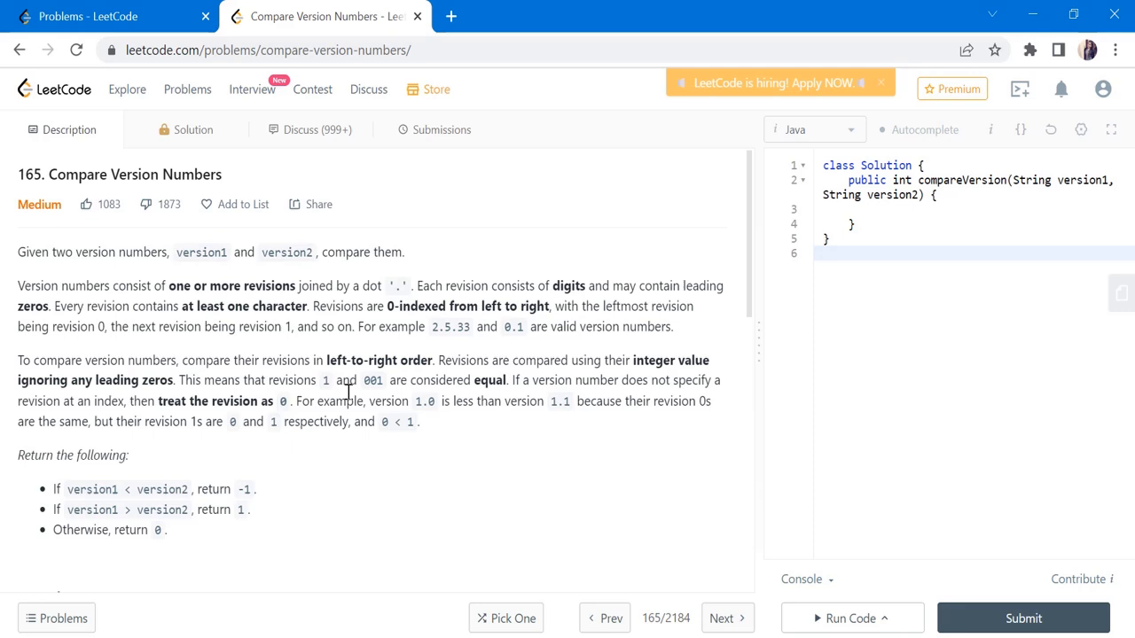
mouse_move(295, 386)
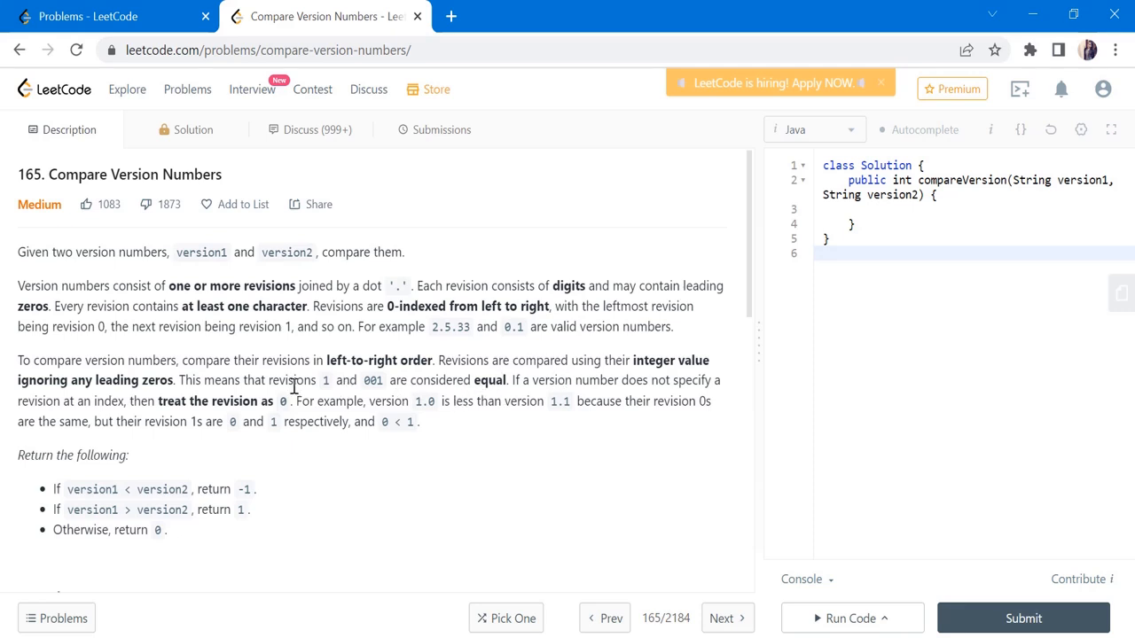
double_click(324, 379)
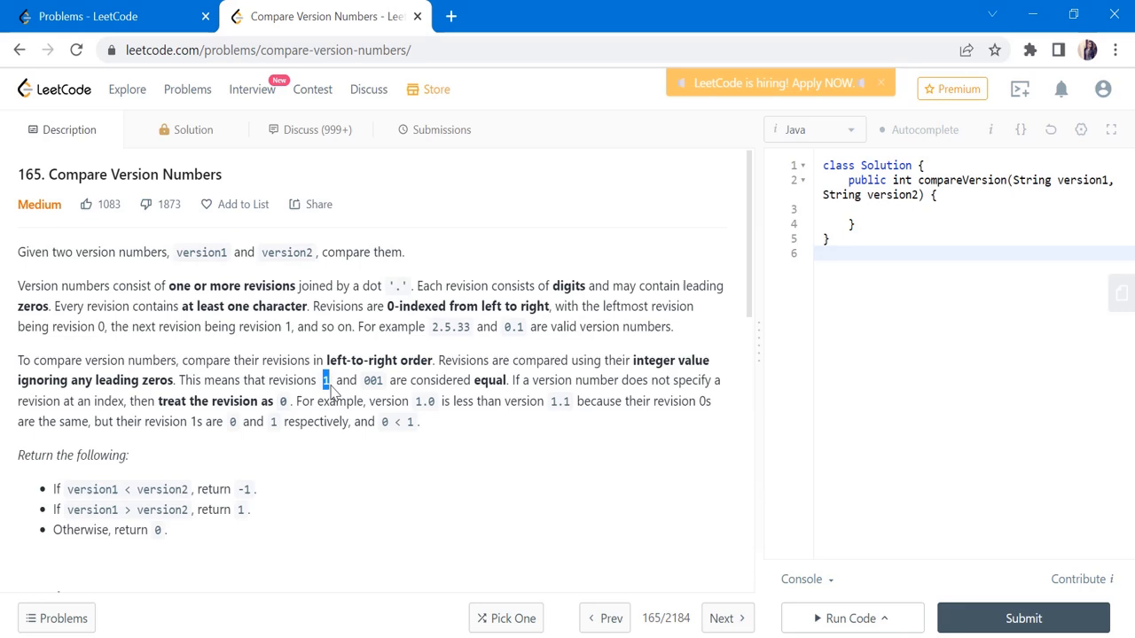
drag(325, 379, 386, 380)
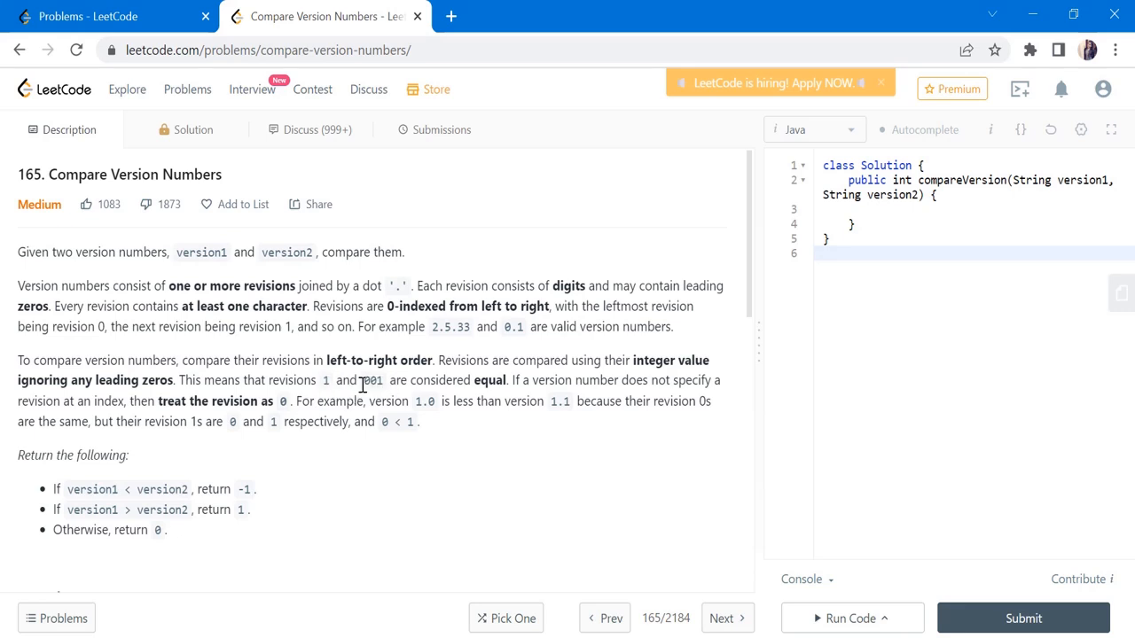
mouse_move(371, 385)
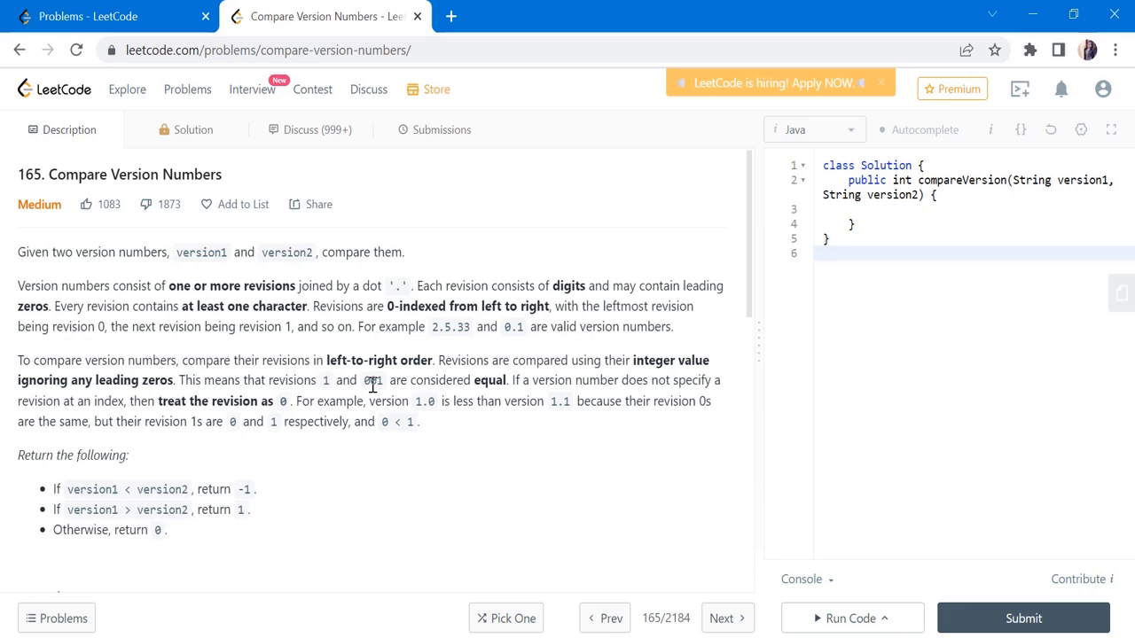
mouse_move(507, 461)
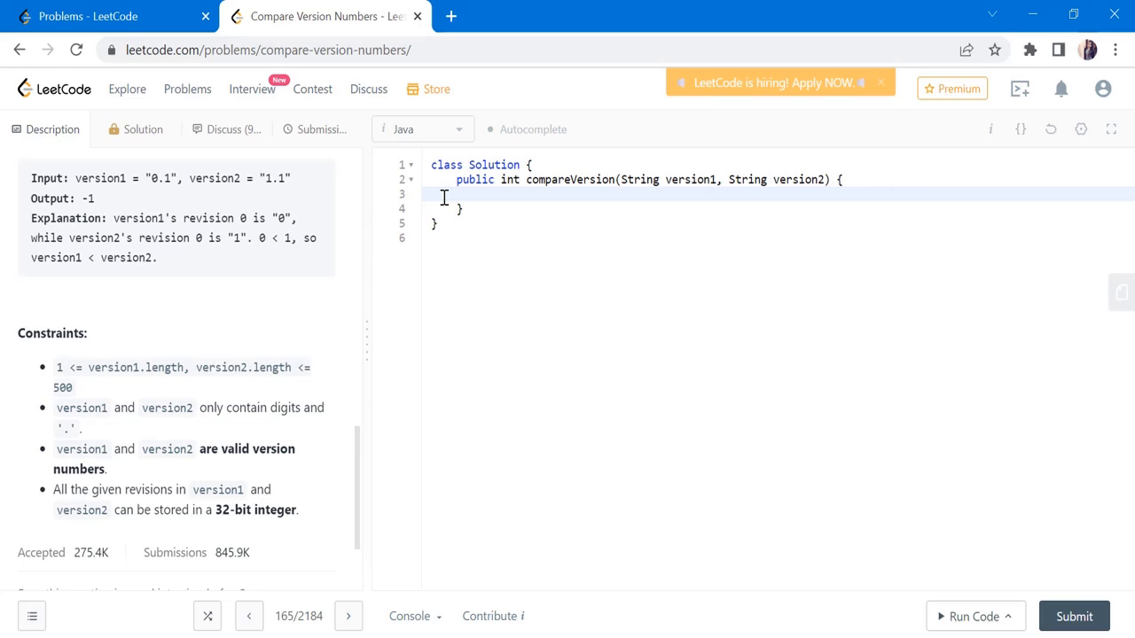
- Write String[] v1/v2 = version.split("\\.") and int longest as the larger of v1.length and v2.length
text(s)
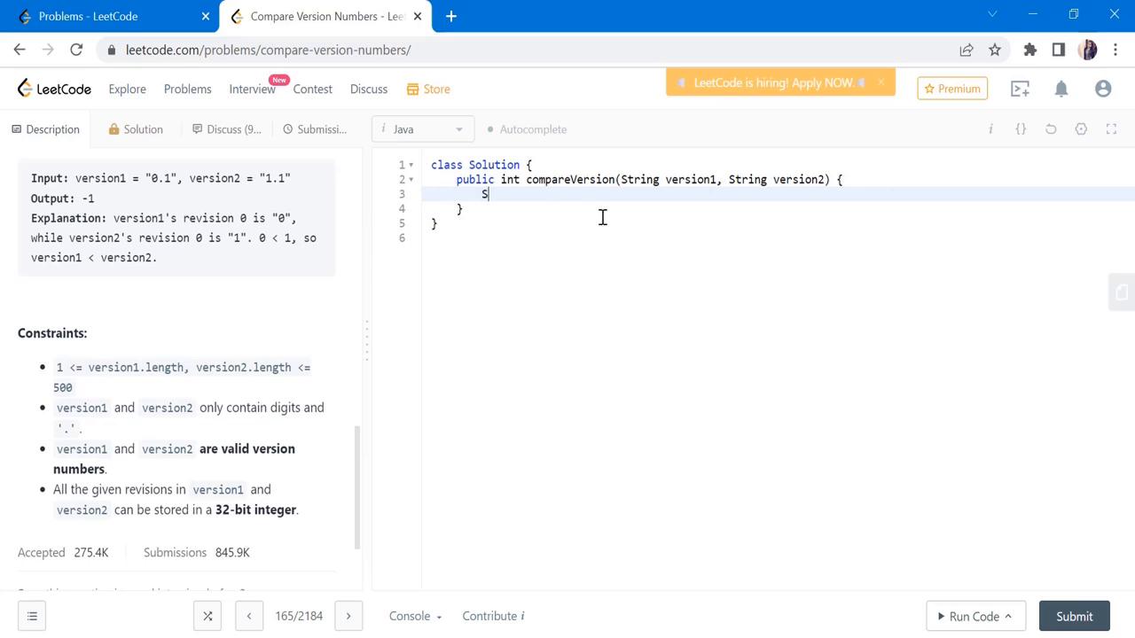
text(tring[] v1 = version.split("\\.");)
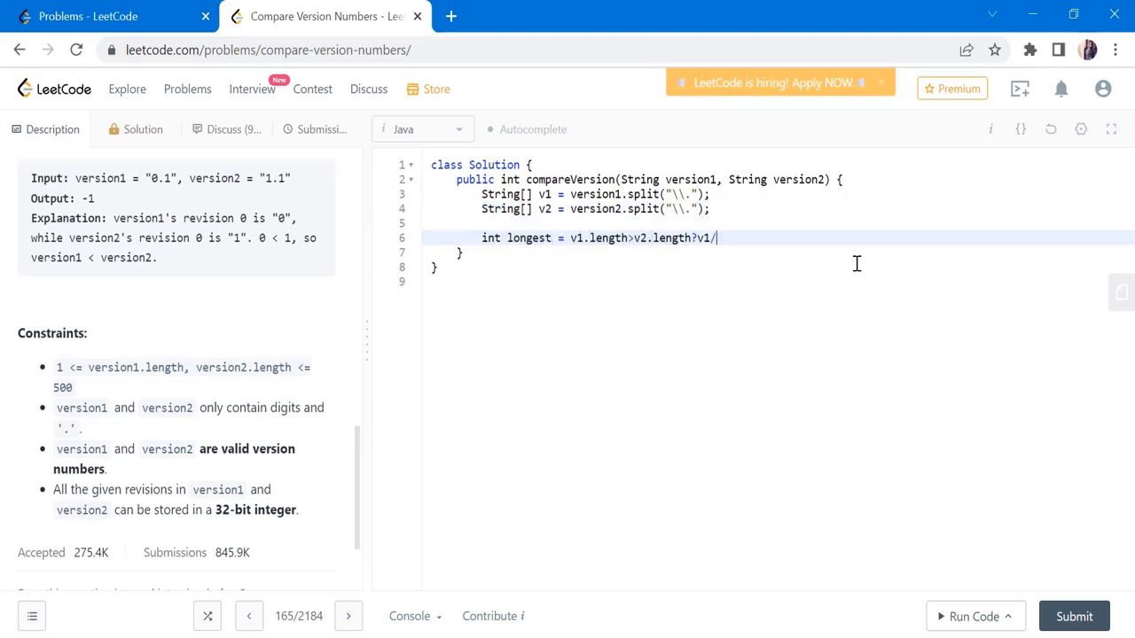
text(v1.length:v2.length;)
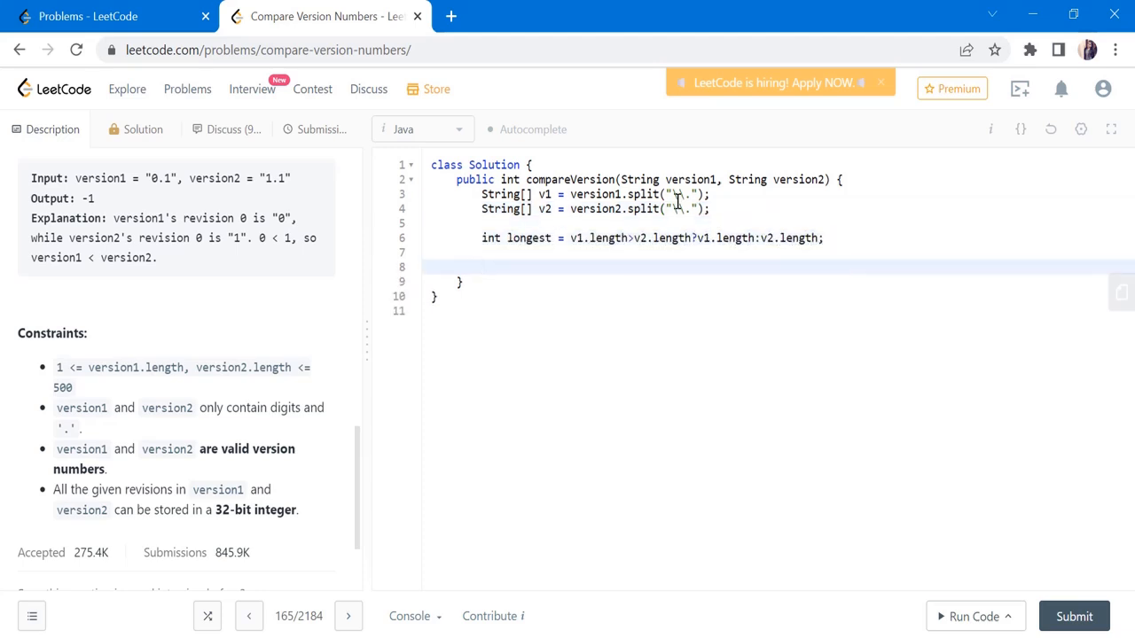
text(\\)
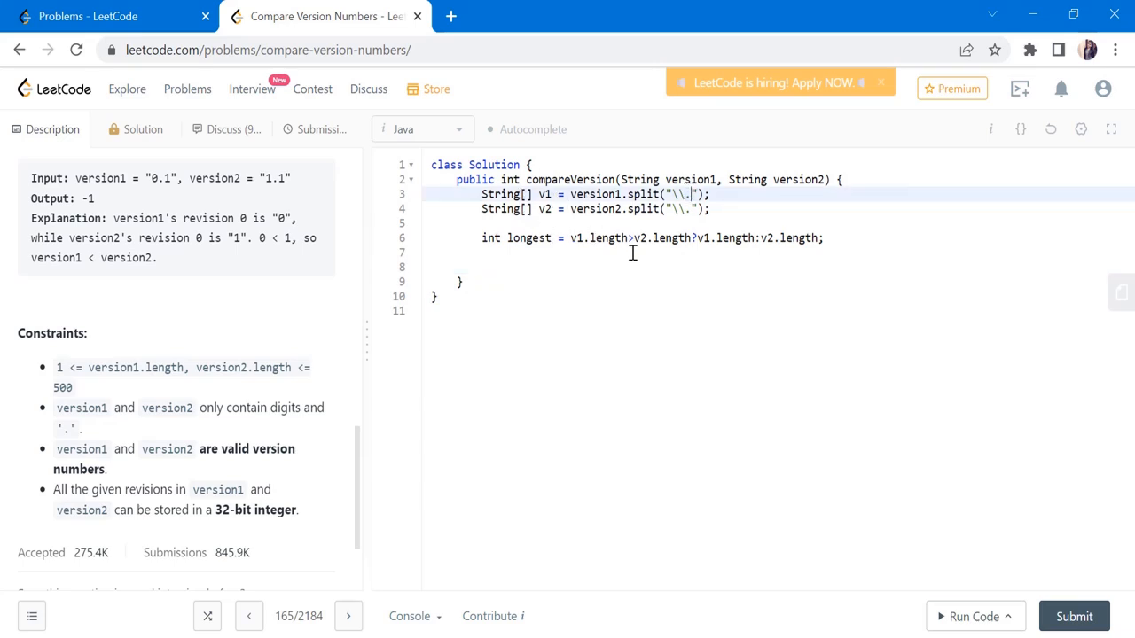
mouse_move(691, 245)
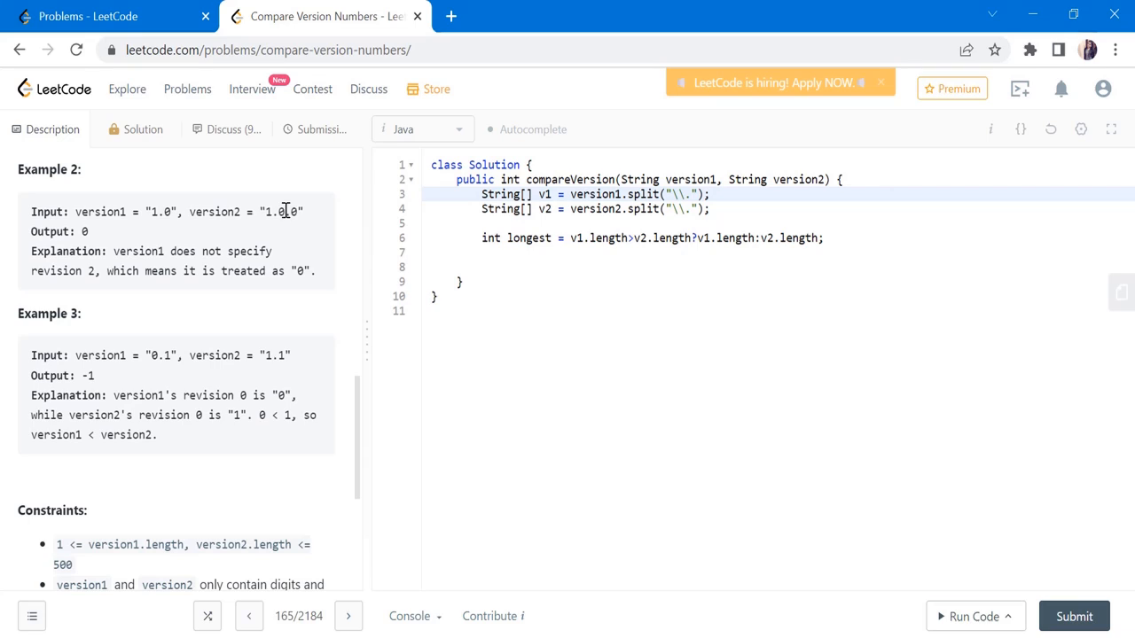
double_click(280, 211)
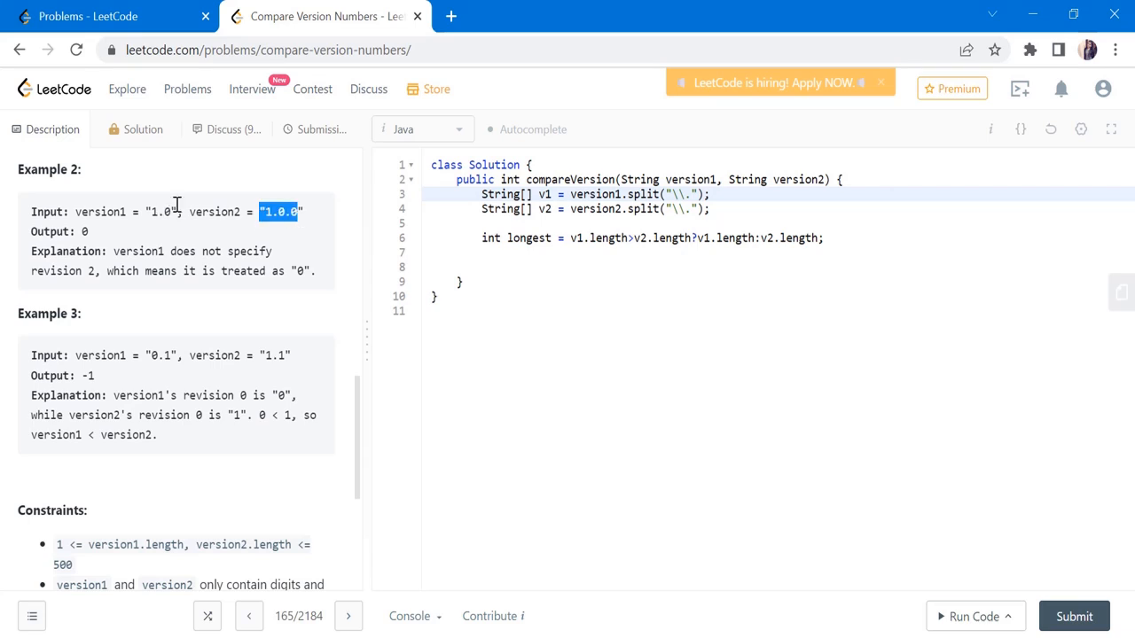
double_click(164, 211)
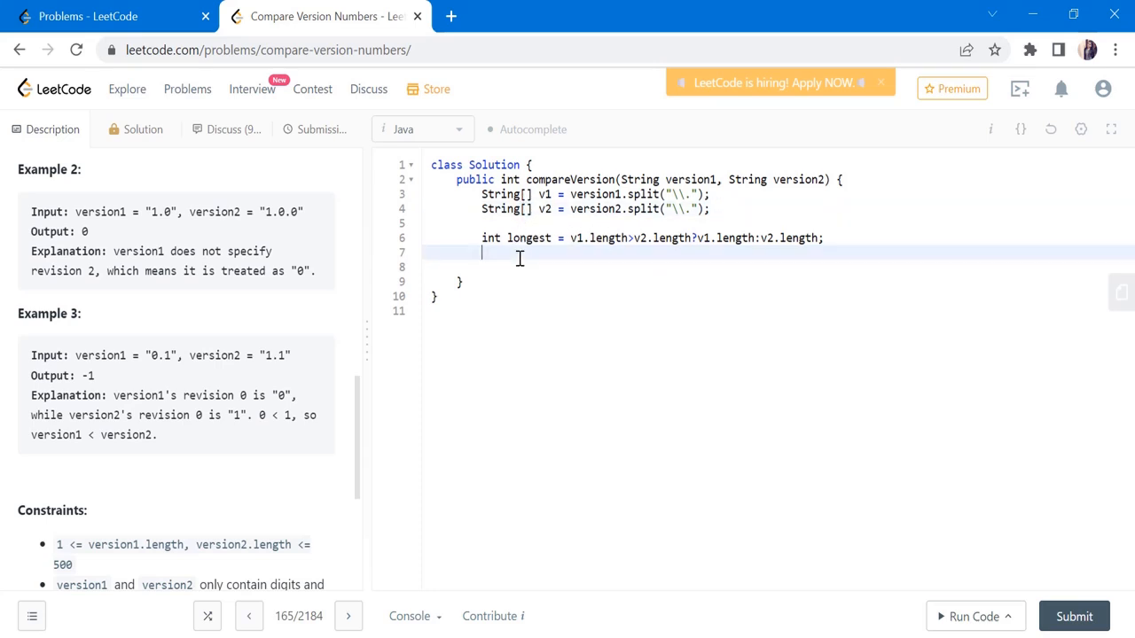
- Write a for loop to longest parsing ver1 and ver2 via Integer.parseInt, defaulting to 0 when missing
text(for(int i=0;i<longest;i++)
text(int ver1 = i<v1.length?)
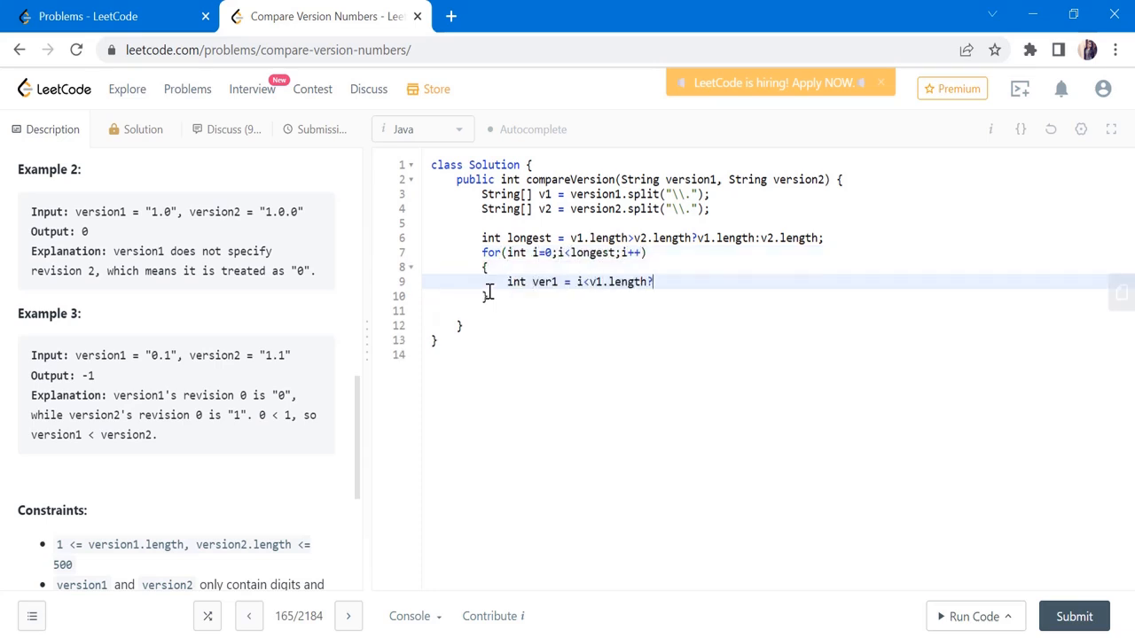
text(Integer.parseInt(v1[i]): 0;)
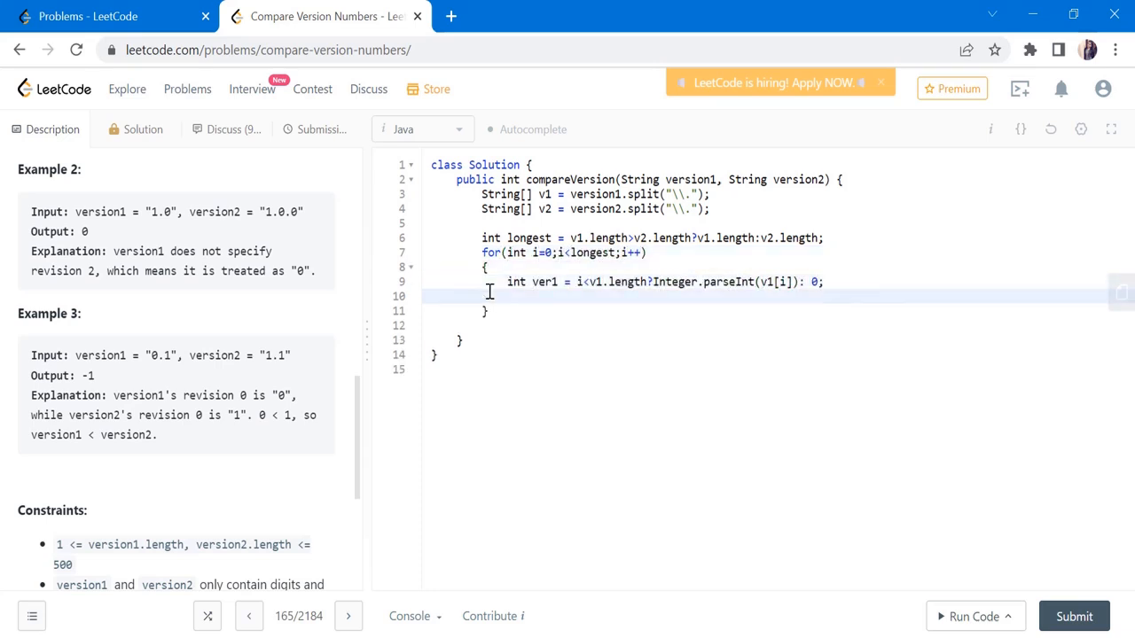
text(int ver2 = i<v2.length?Integer.parseInt(v2[i]): 0;)
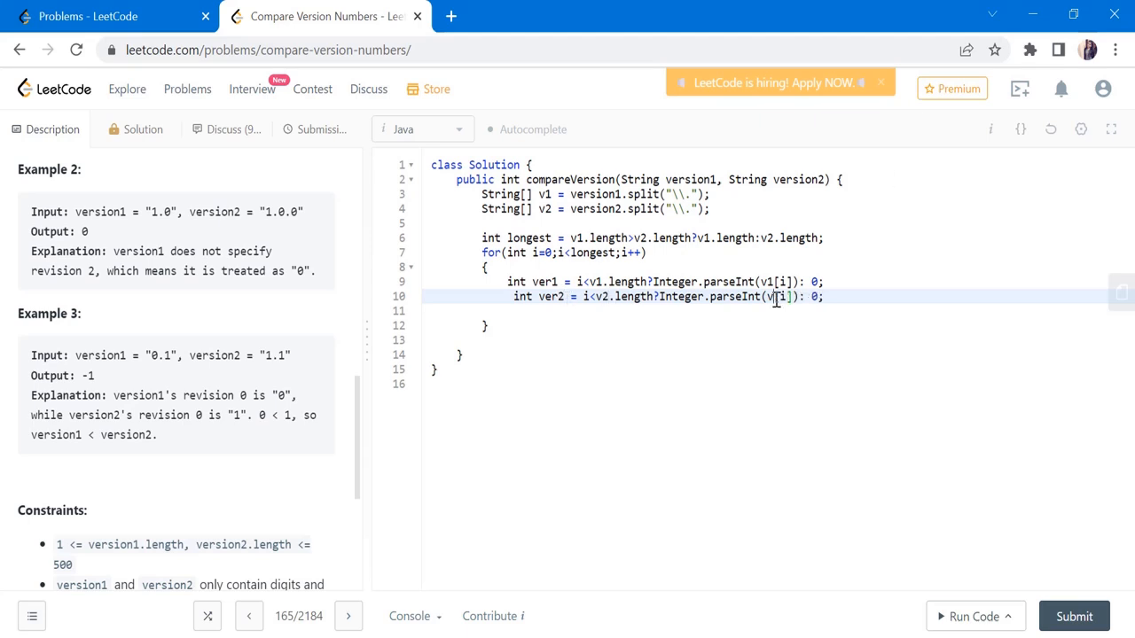
key(enter)
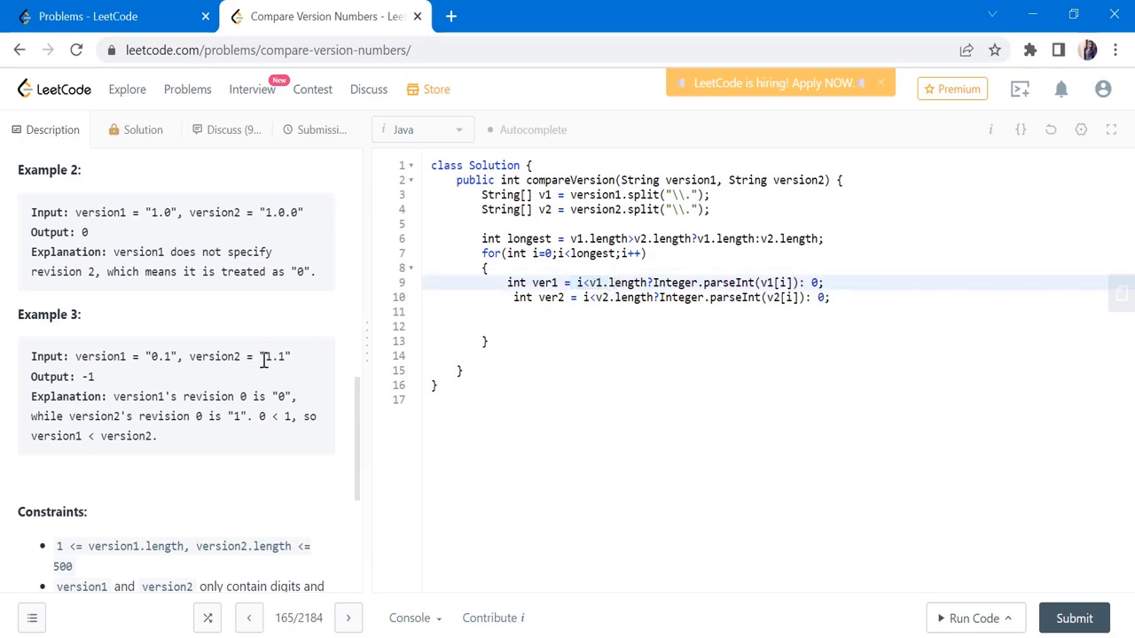
double_click(277, 354)
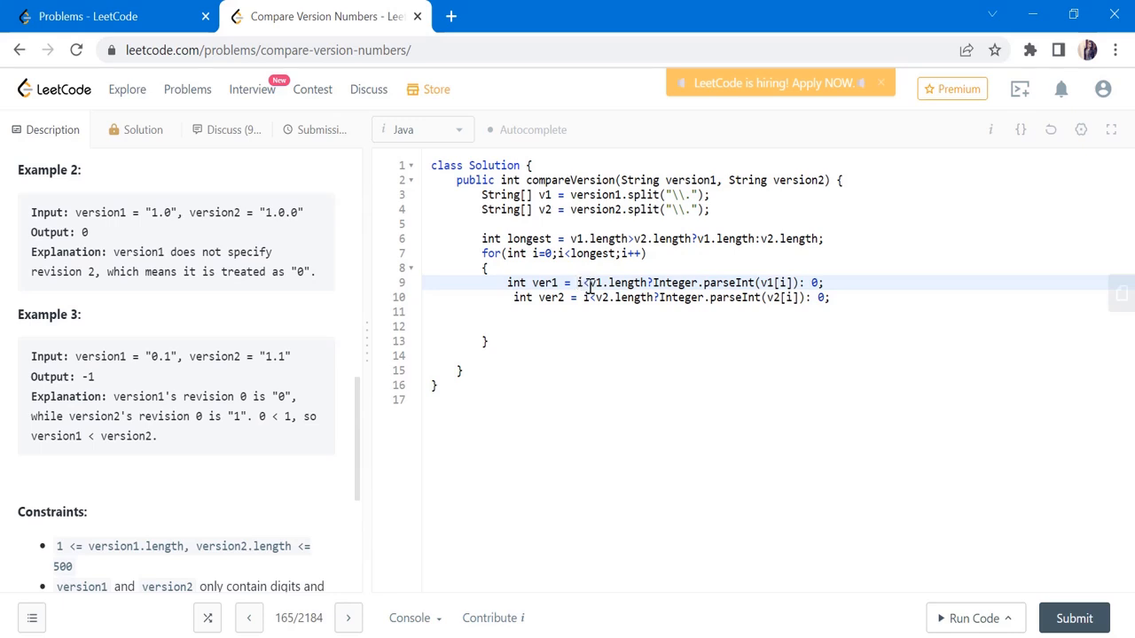
mouse_move(707, 282)
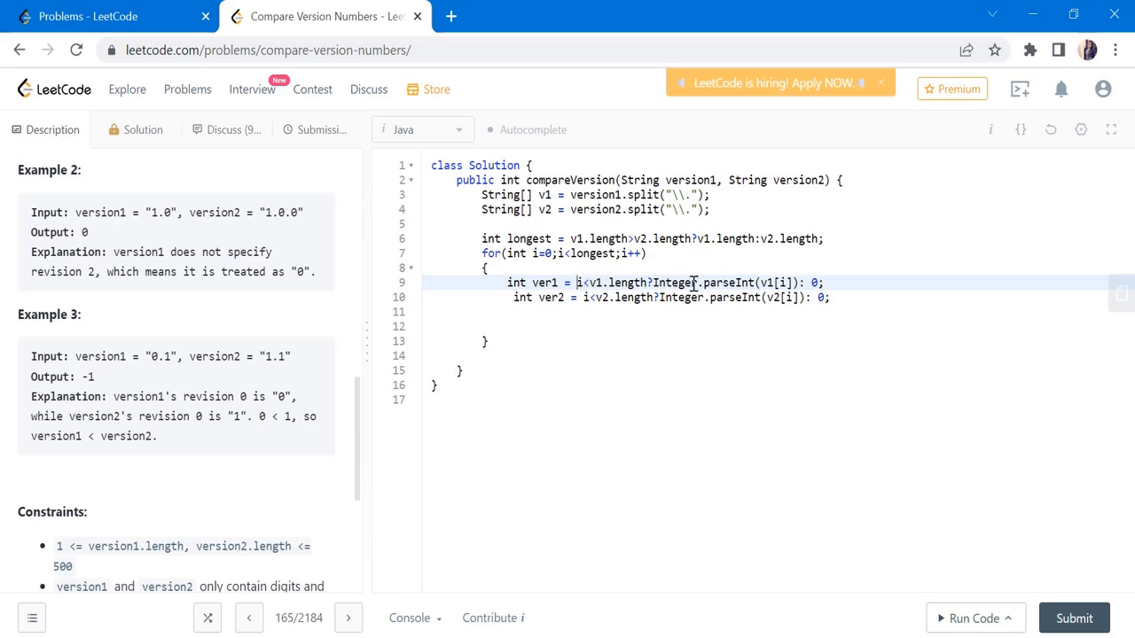
mouse_move(738, 283)
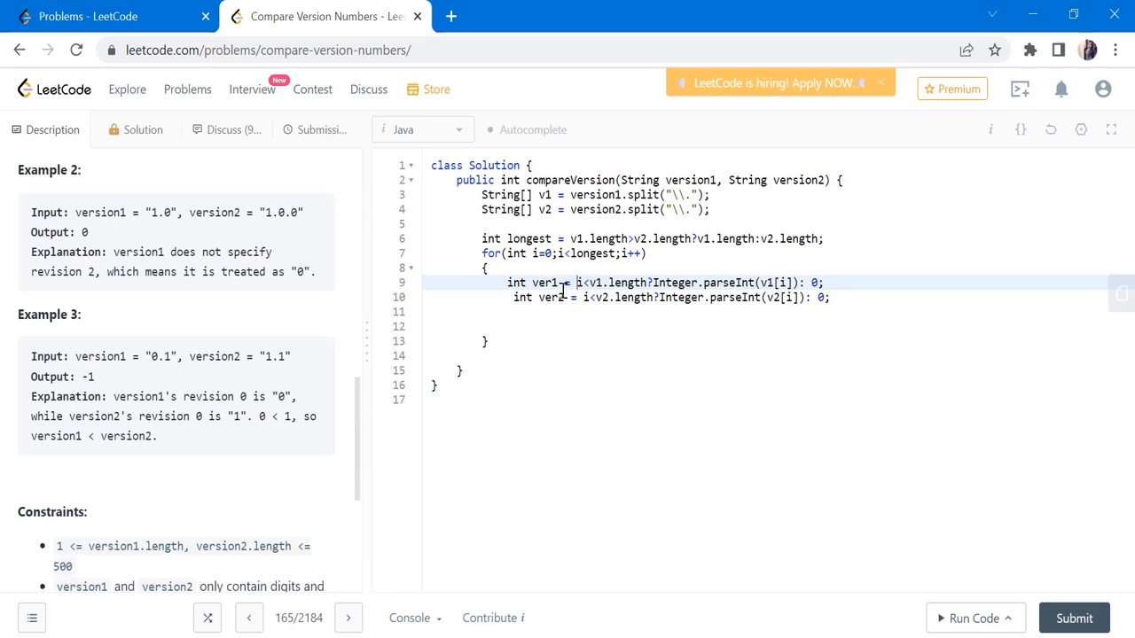
mouse_move(293, 245)
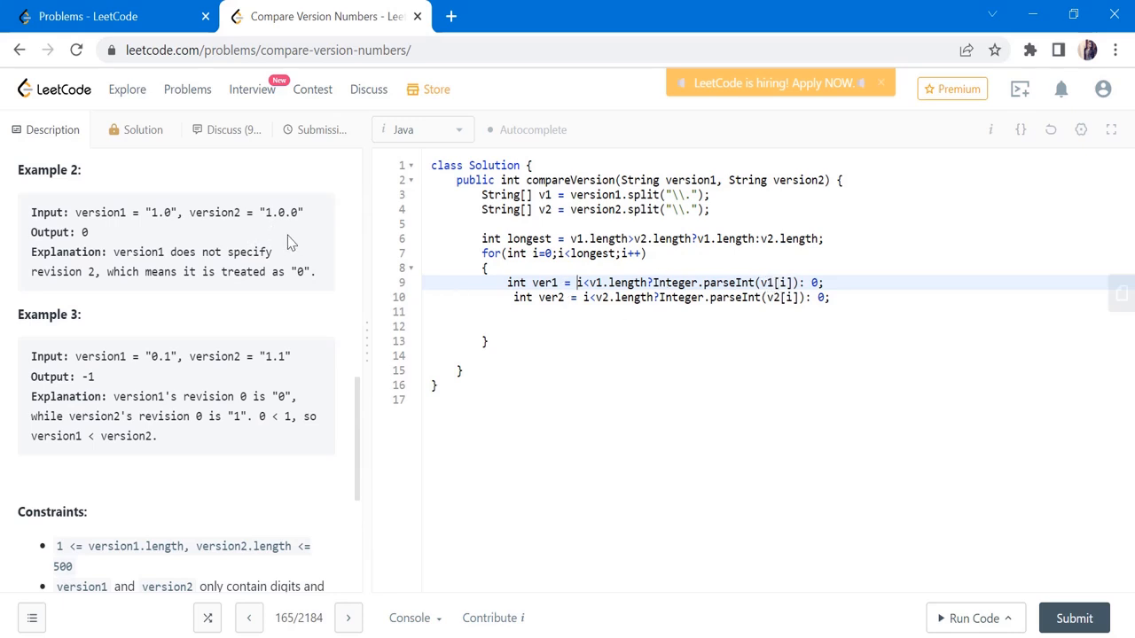
mouse_move(169, 211)
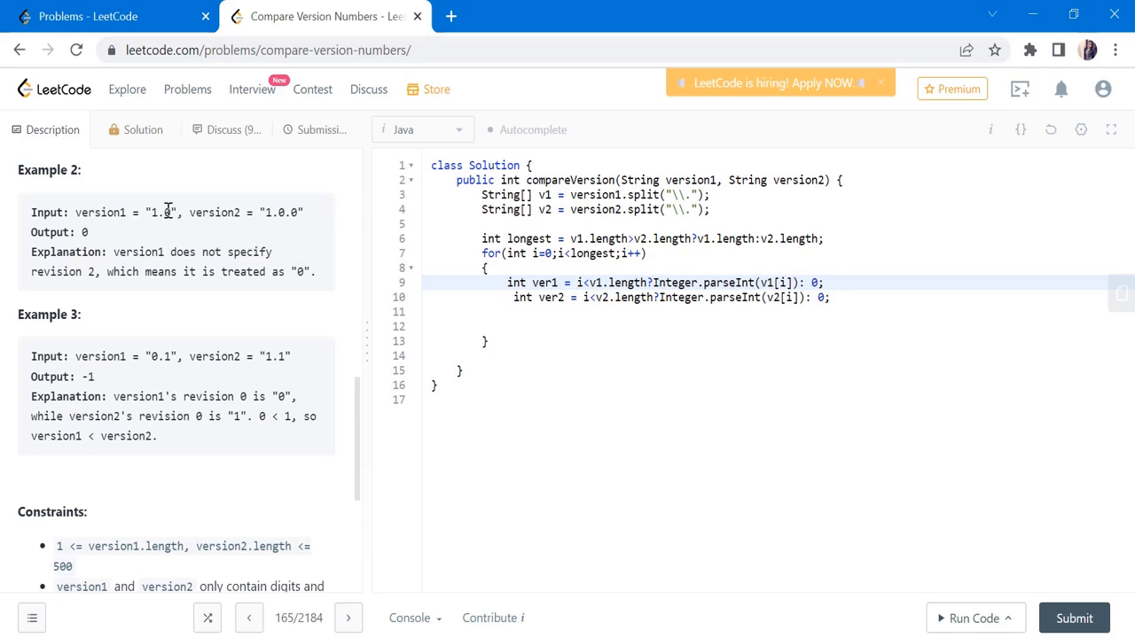
mouse_move(784, 277)
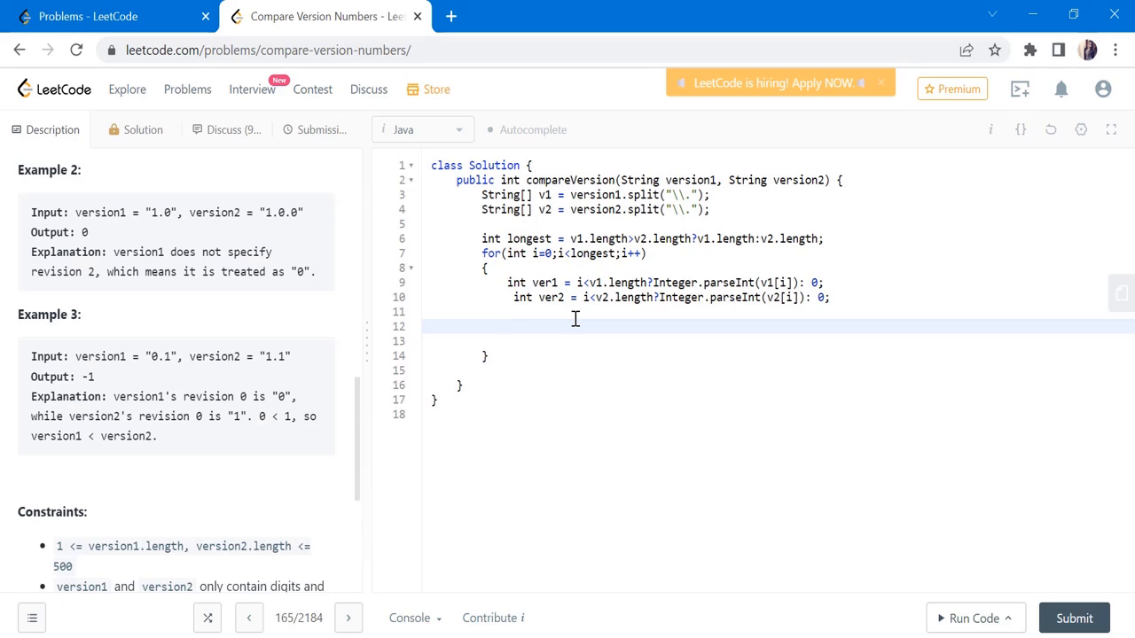
- Return 1 if ver1>ver2, -1 if ver1<ver2 inside the loop, and 0 after it
text(if(ver)
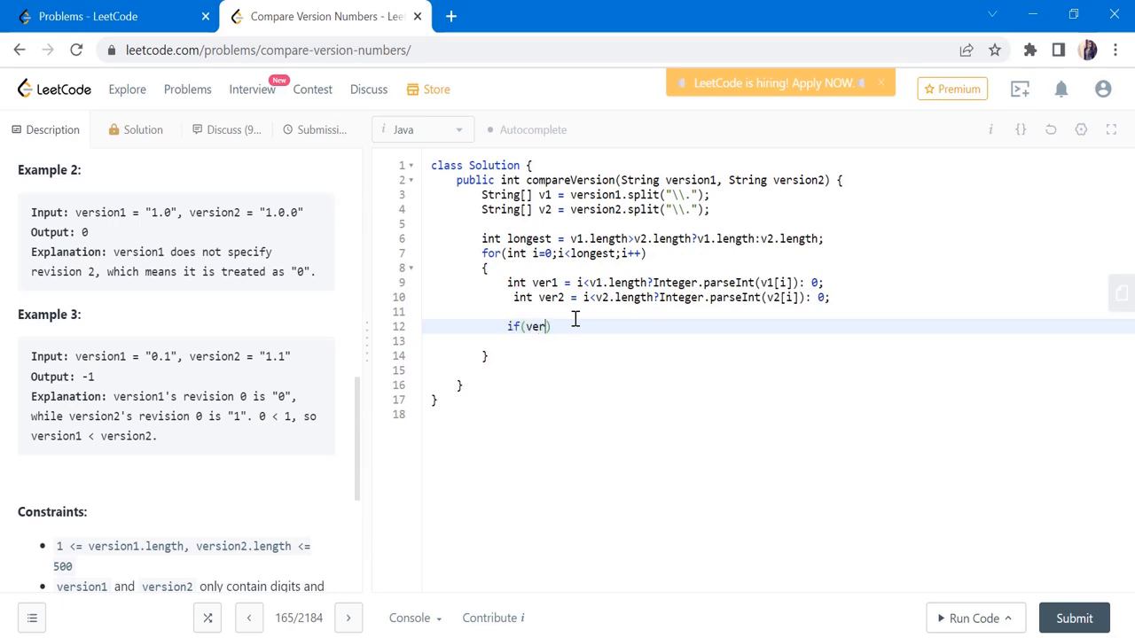
text(1)
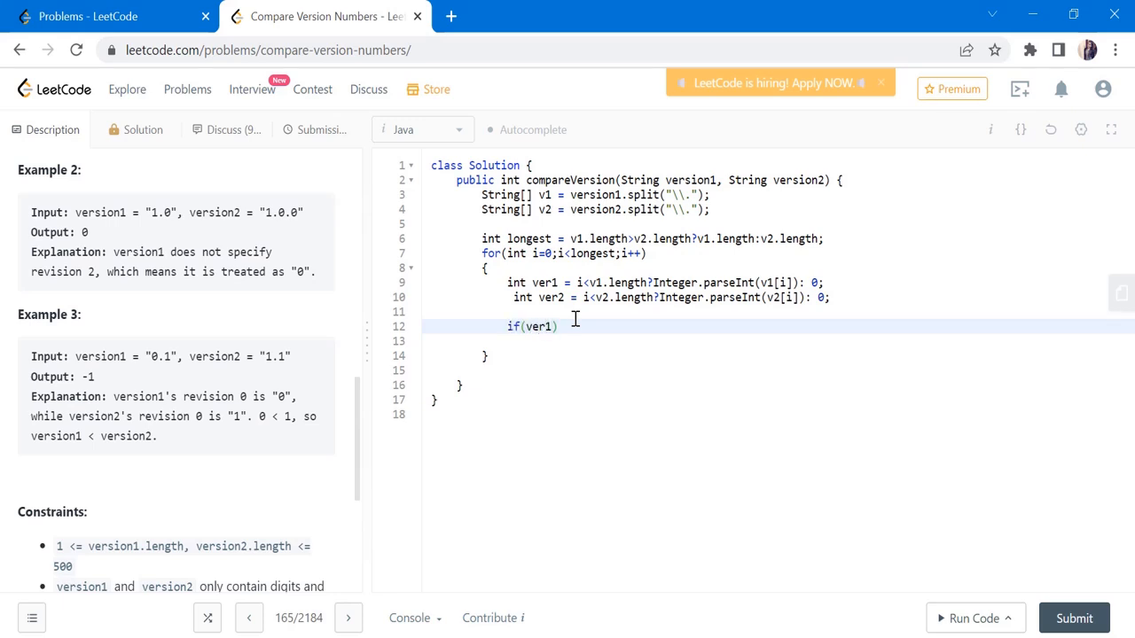
text(>ver2)
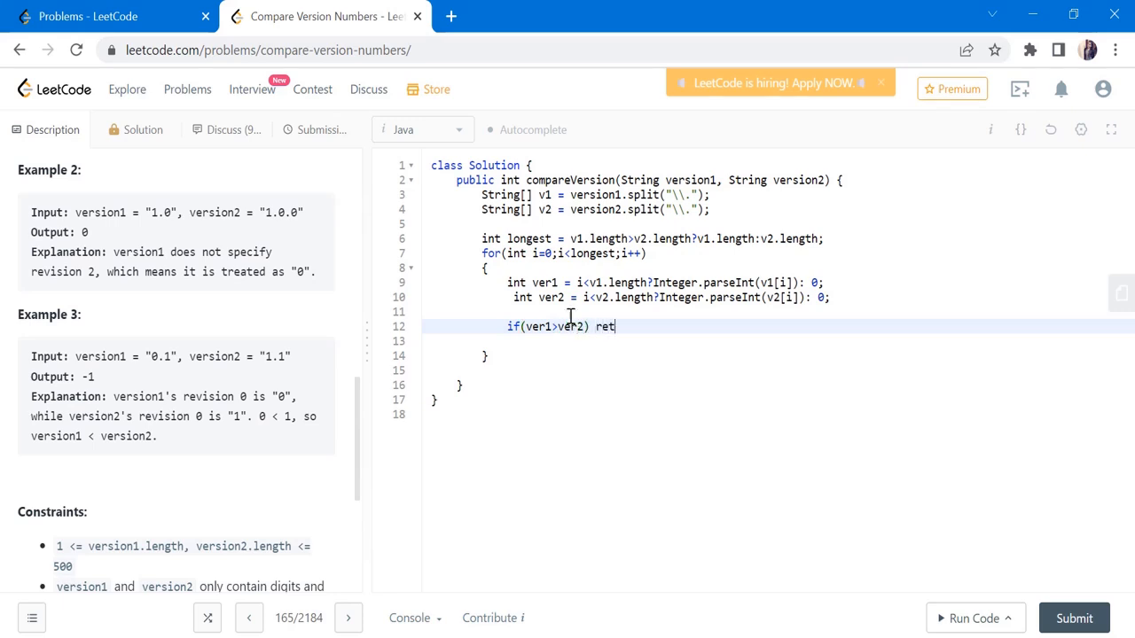
text(urn 1;)
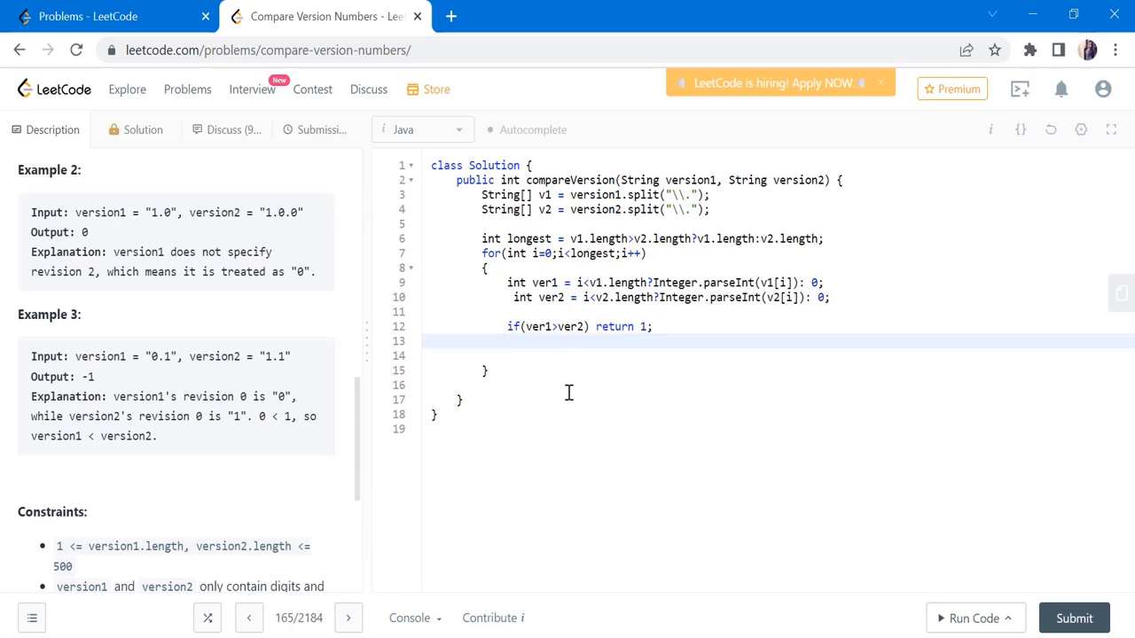
text(else if(ver)
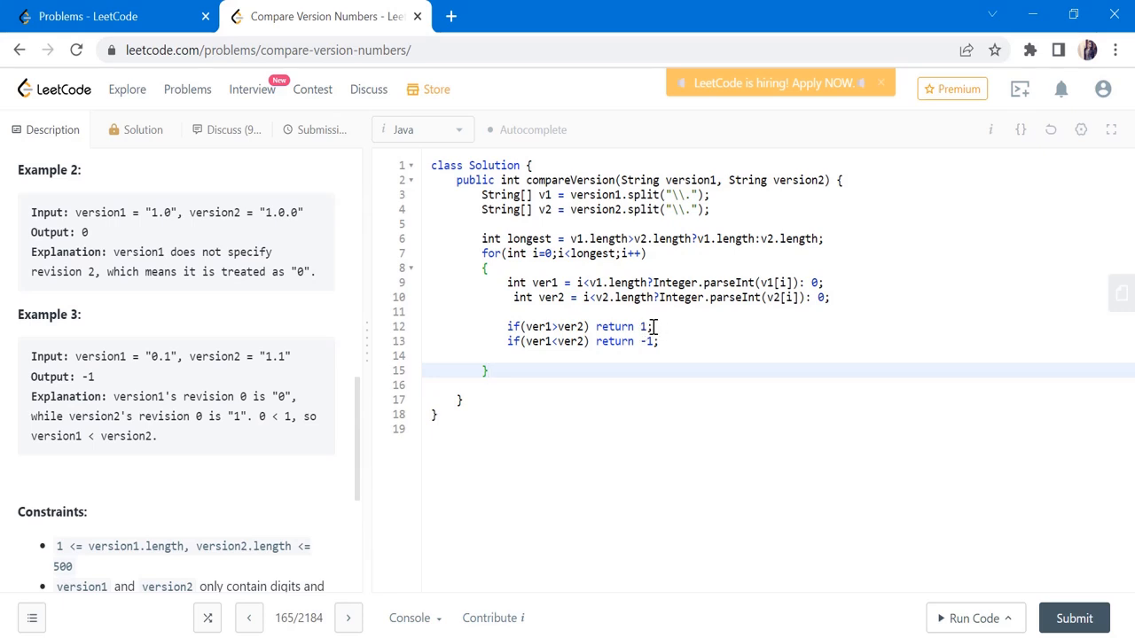
mouse_move(658, 340)
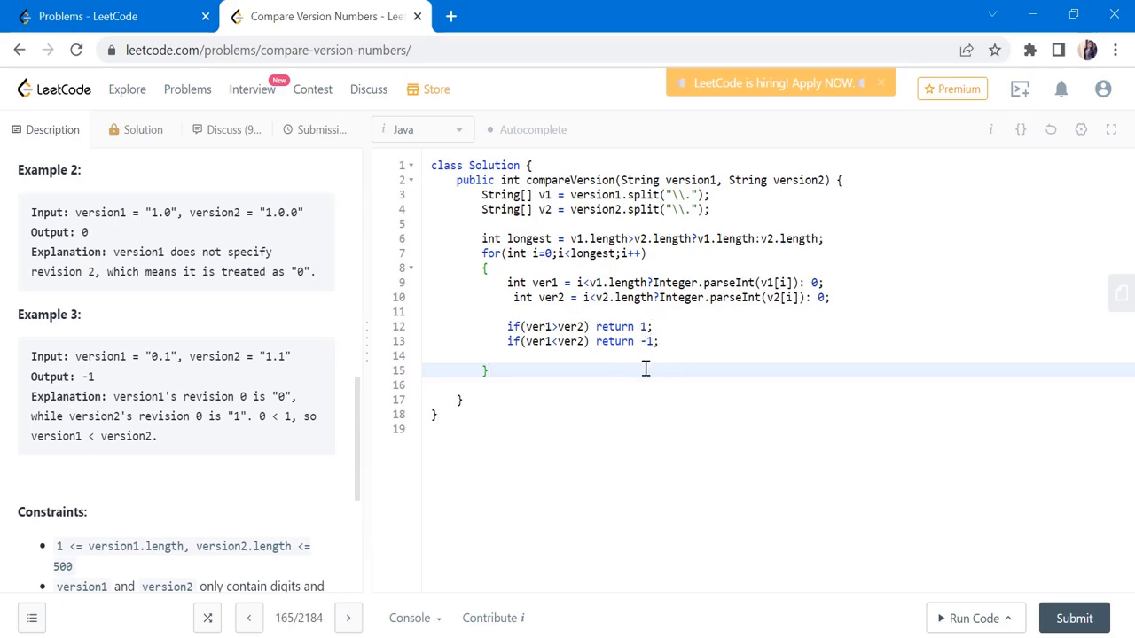
text(return 0;)
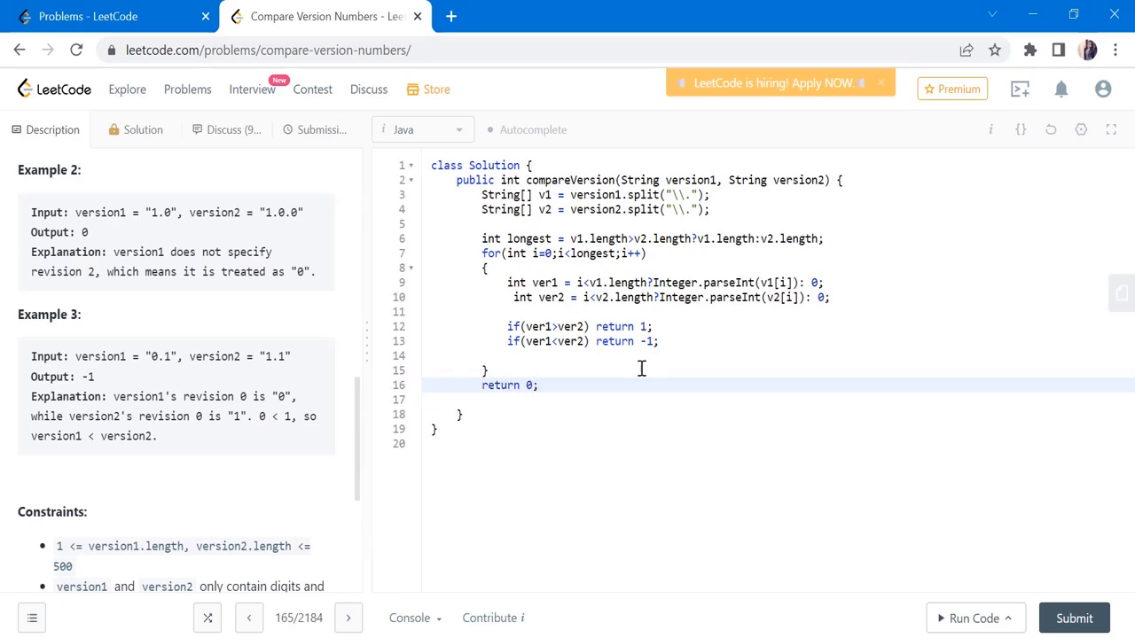
- Run the compareVersion solution on the sample test case
click(971, 617)
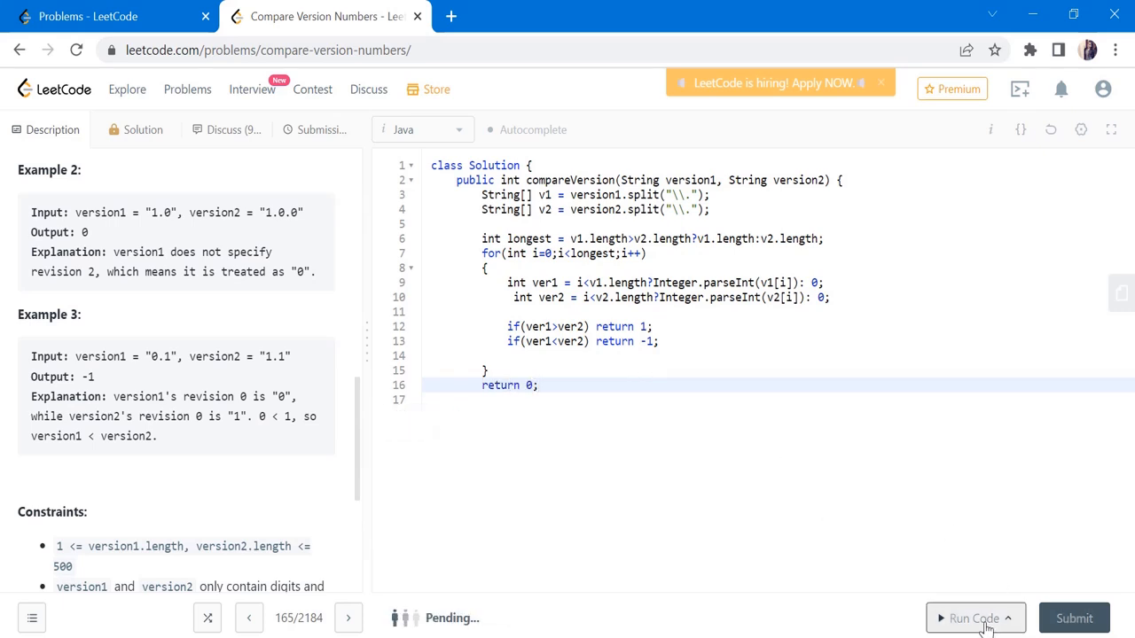
click(972, 617)
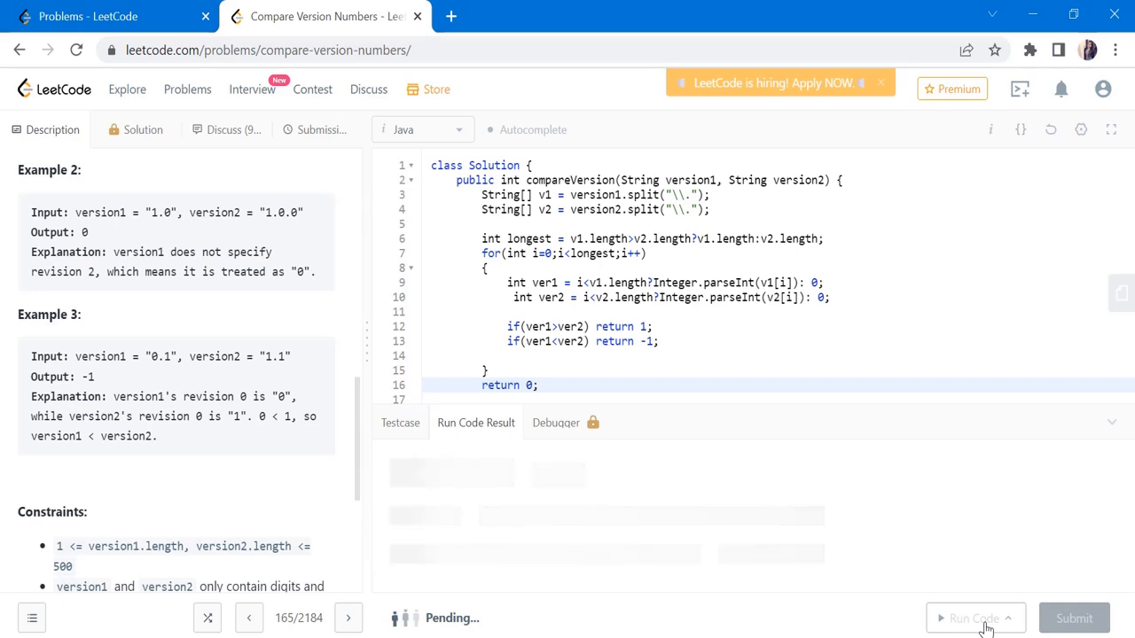
click(972, 617)
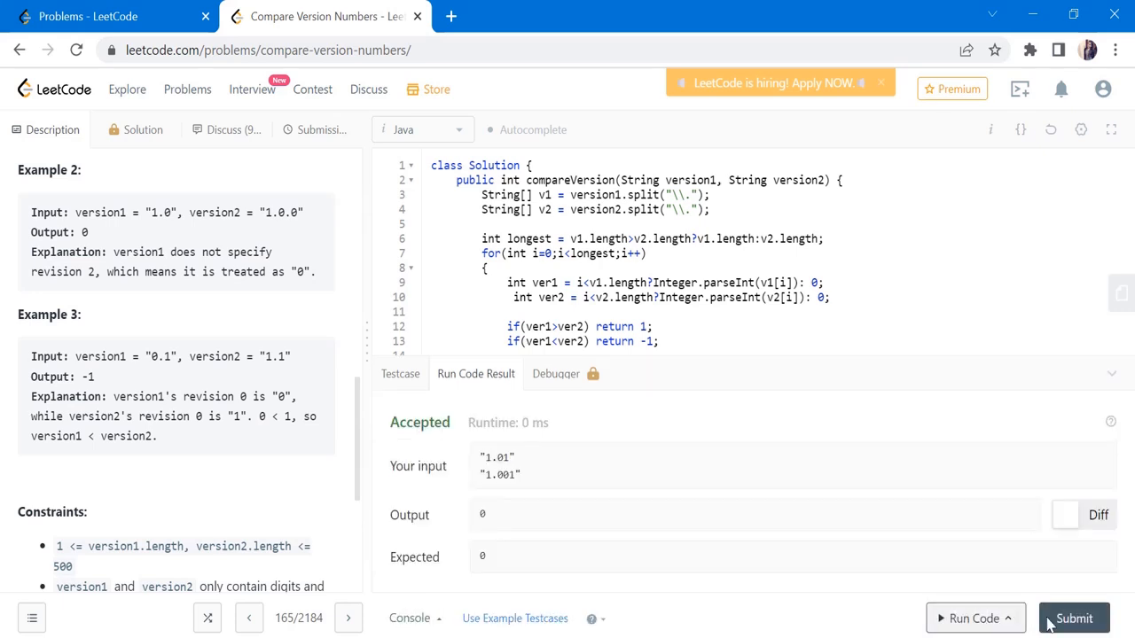
- Submit the solution as Accepted and dismiss the Daily Coding Challenge Completed popup
click(1075, 617)
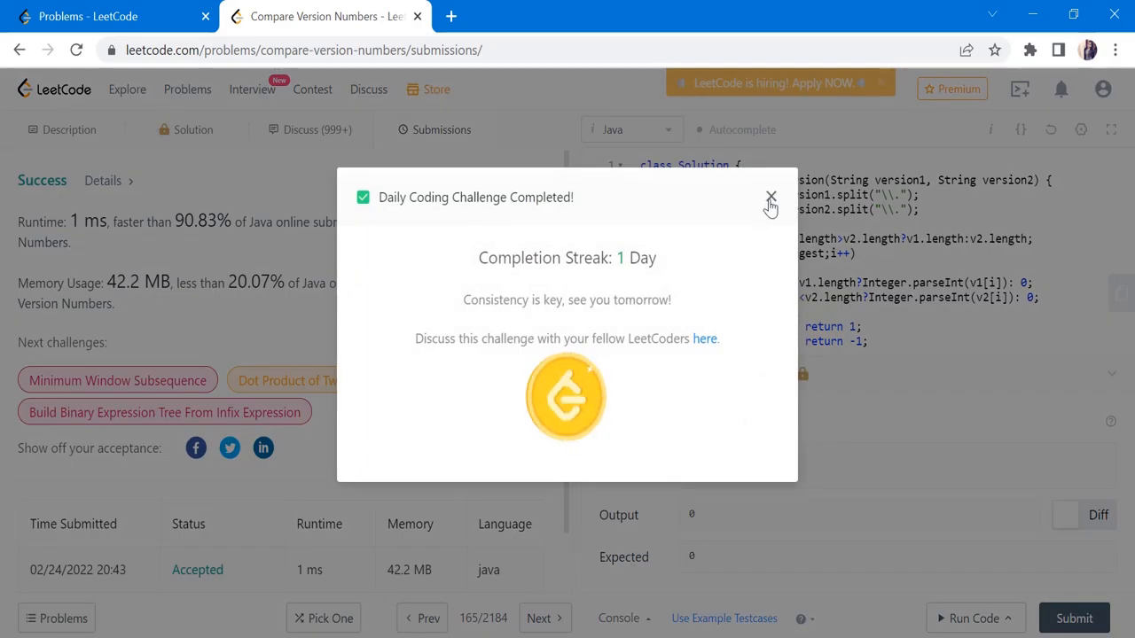
click(769, 195)
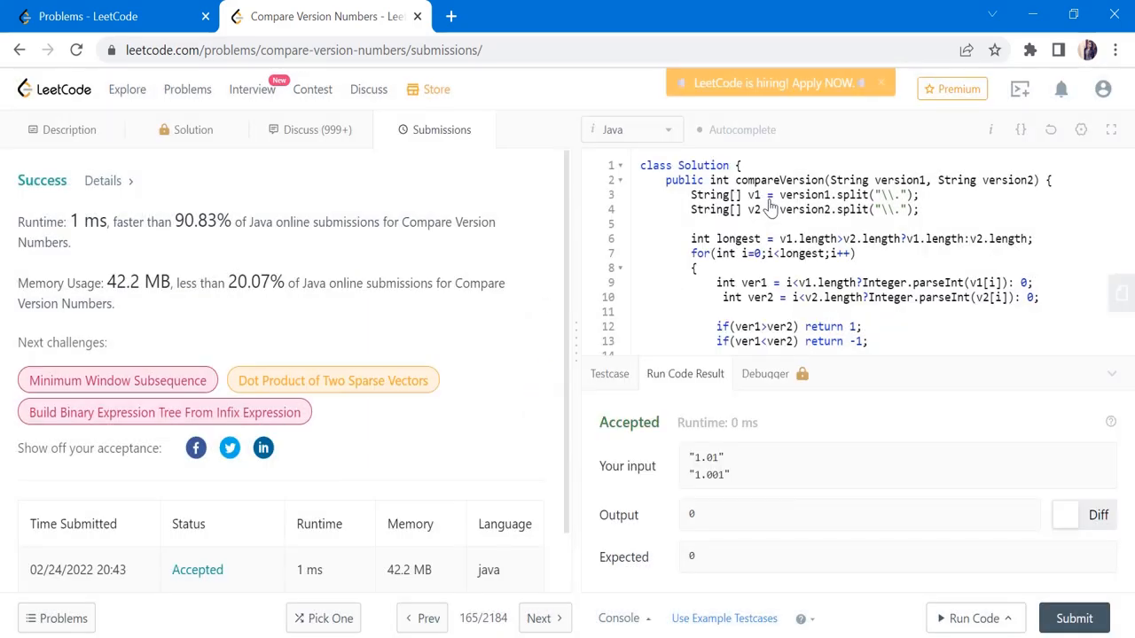